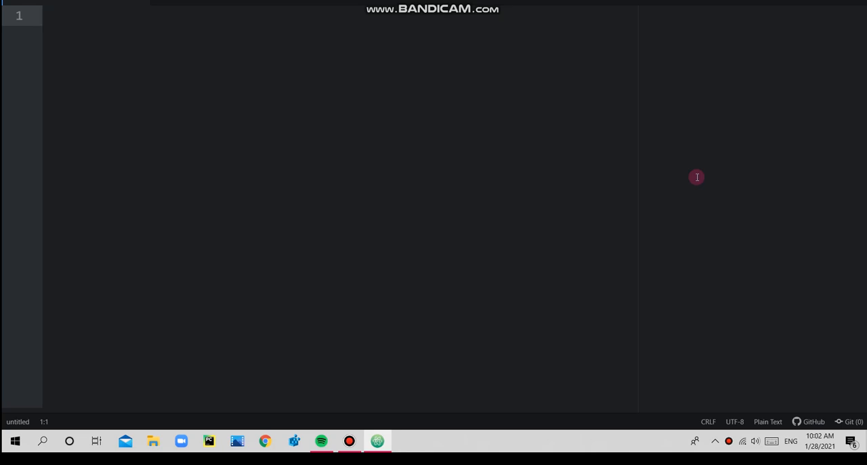
Type 'My favourite animal to' and correct 'favourite' to 'favorite'.
click(43, 21)
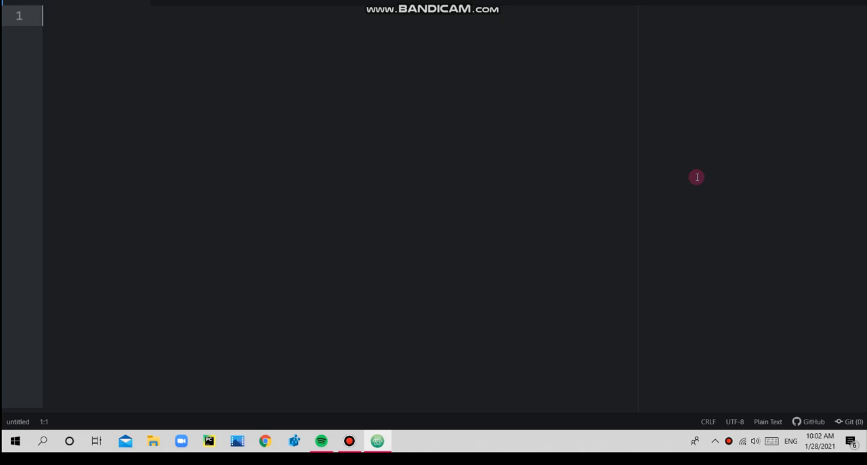
mouse_move(802, 163)
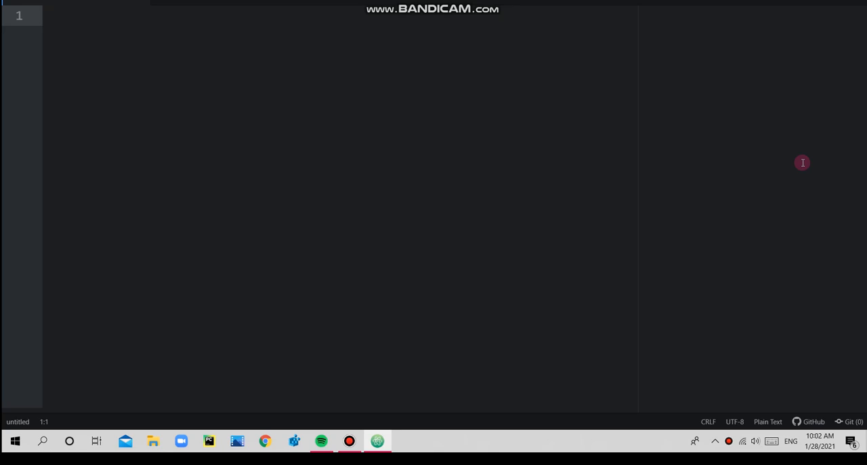
click(43, 17)
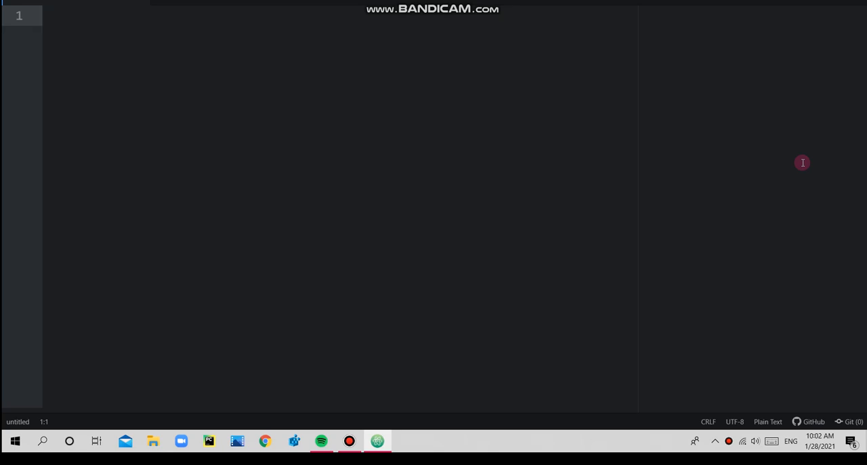
text(h)
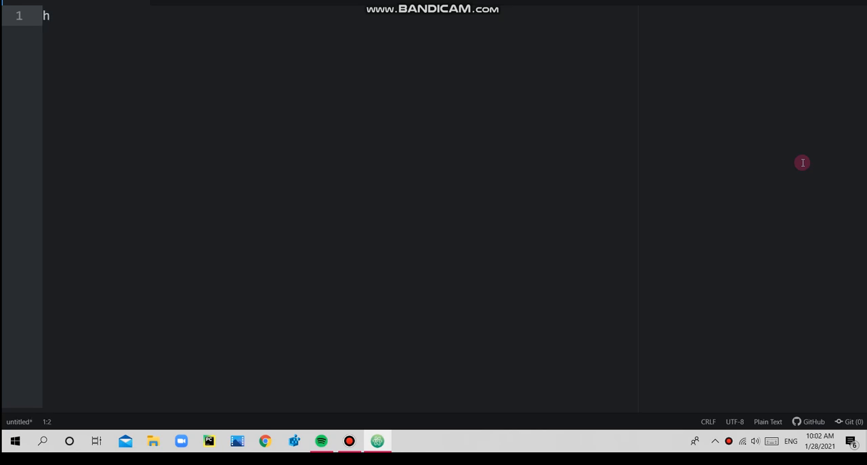
key(Backspace)
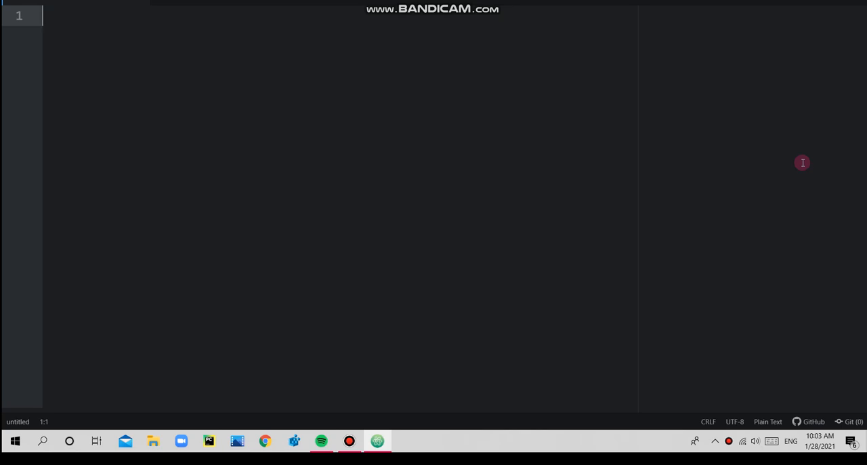
text(My)
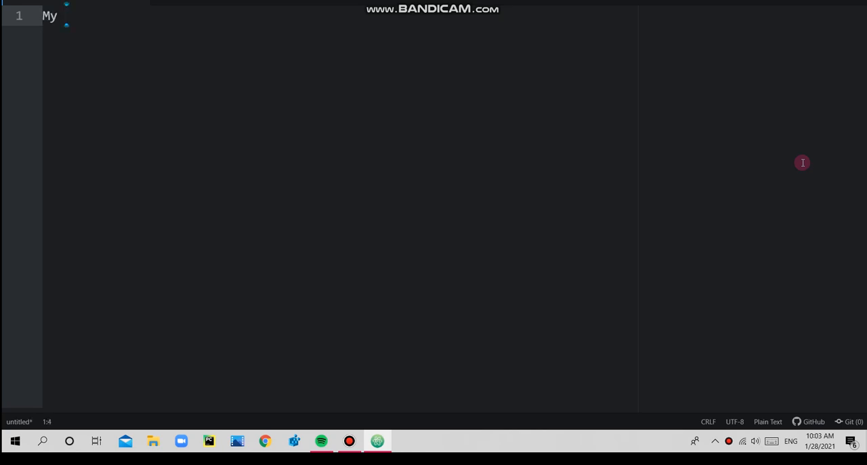
text(favo)
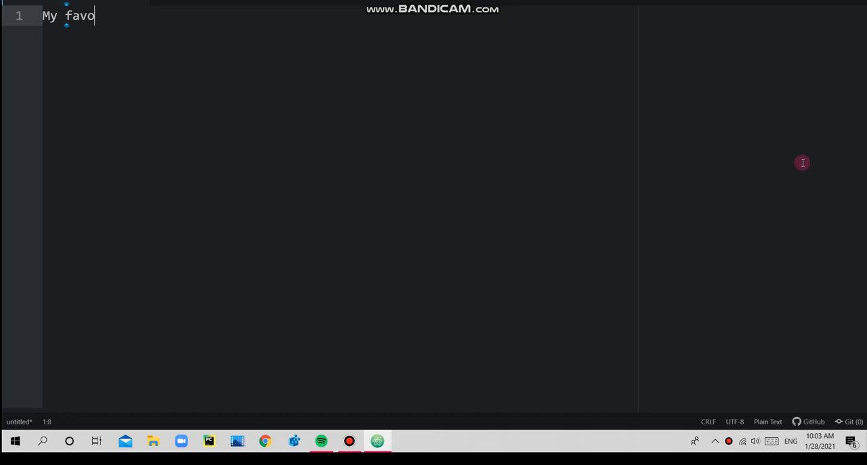
text(urite anim)
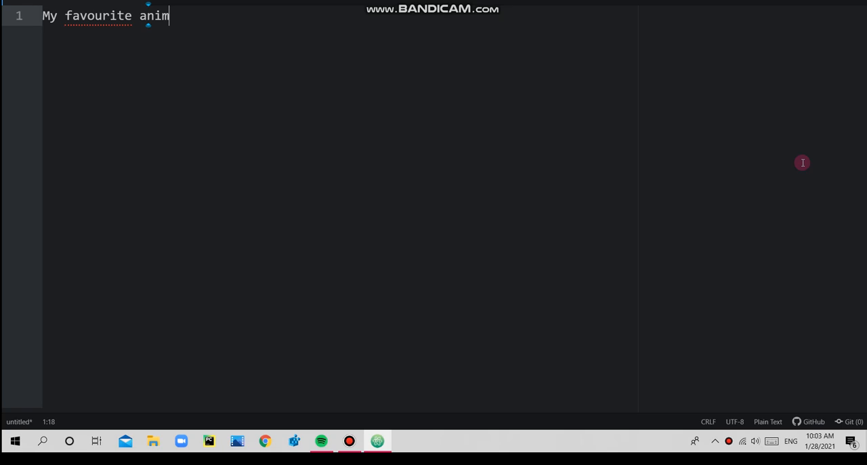
text(al)
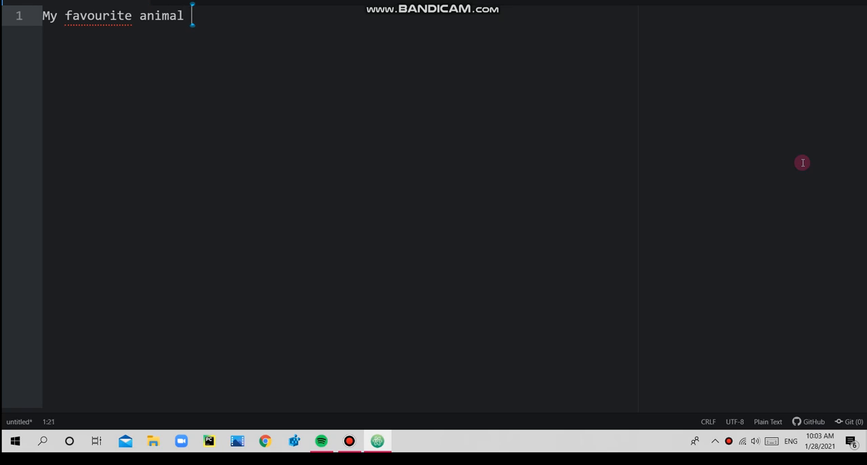
text(to)
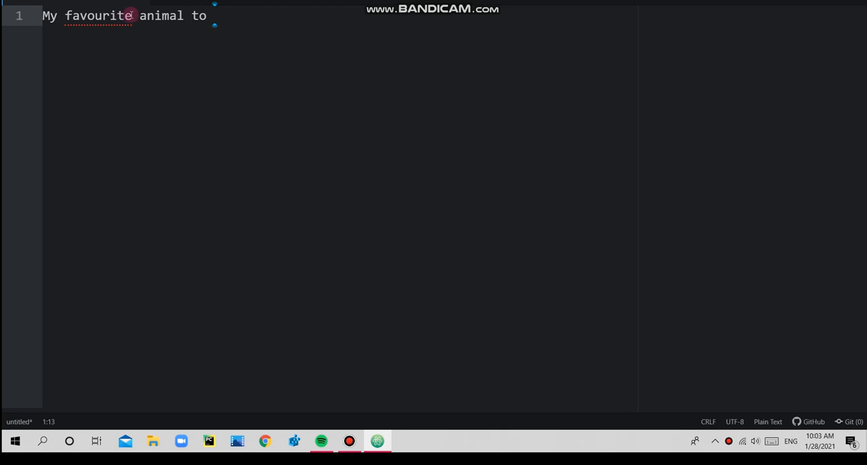
double_click(98, 15)
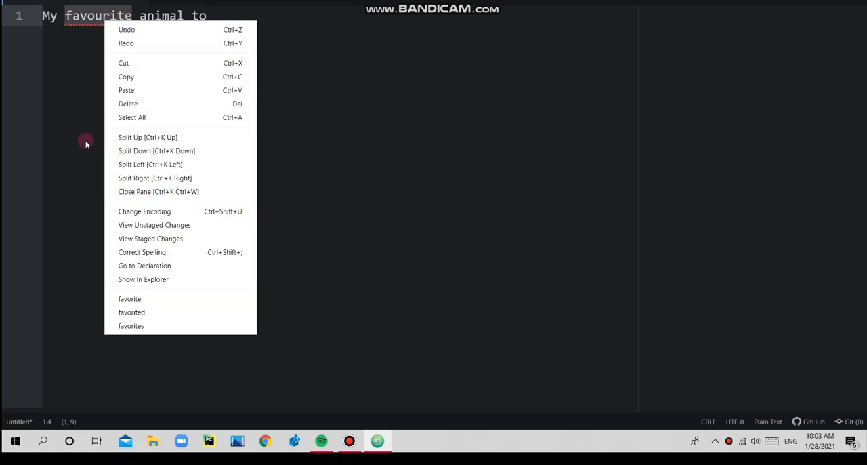
click(129, 298)
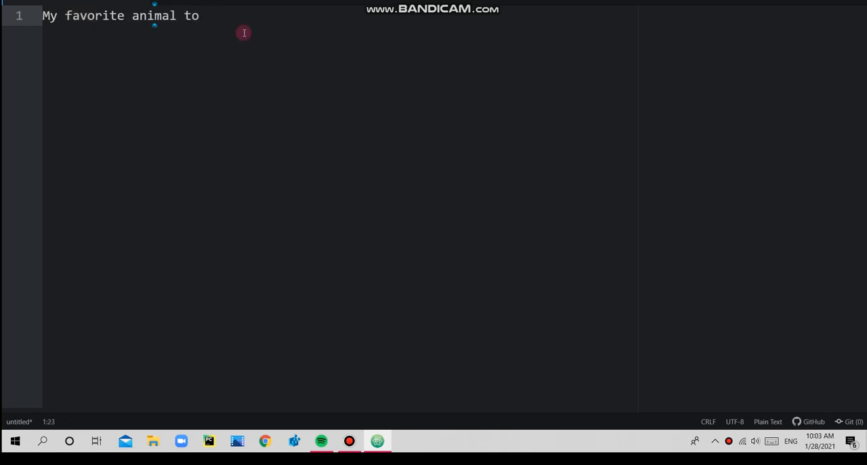
Add 'catch' and replace 'animal' with 'lepoard'.
text(catch)
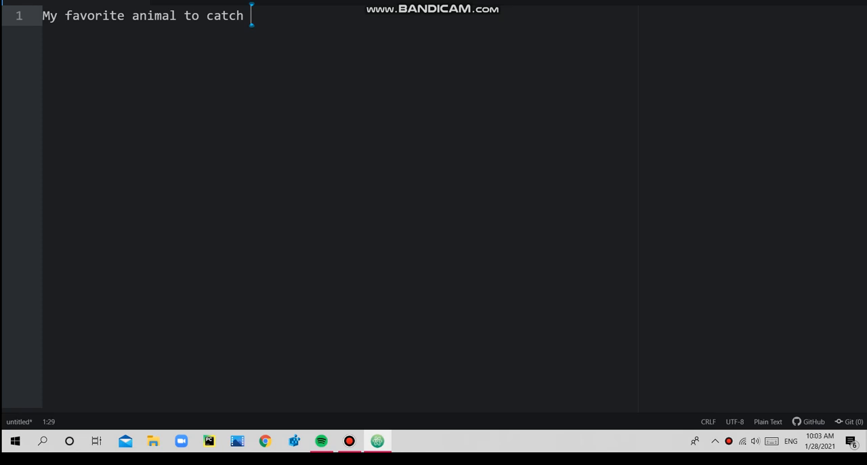
text(is)
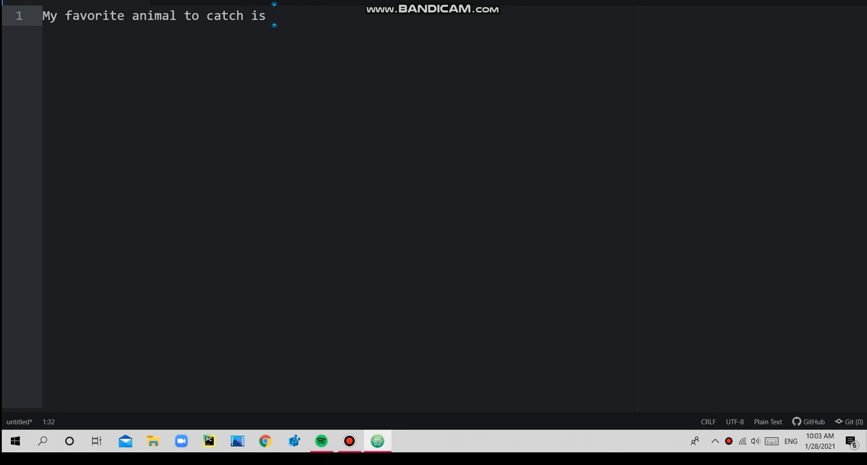
key(BackSpace)
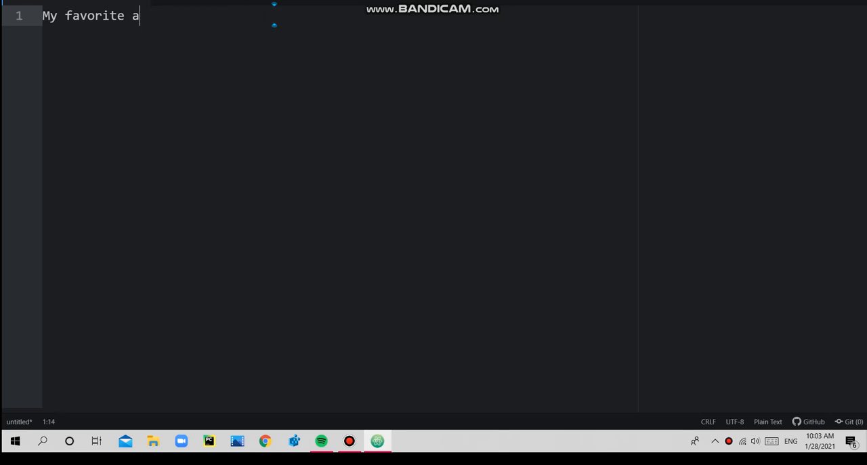
text(lep)
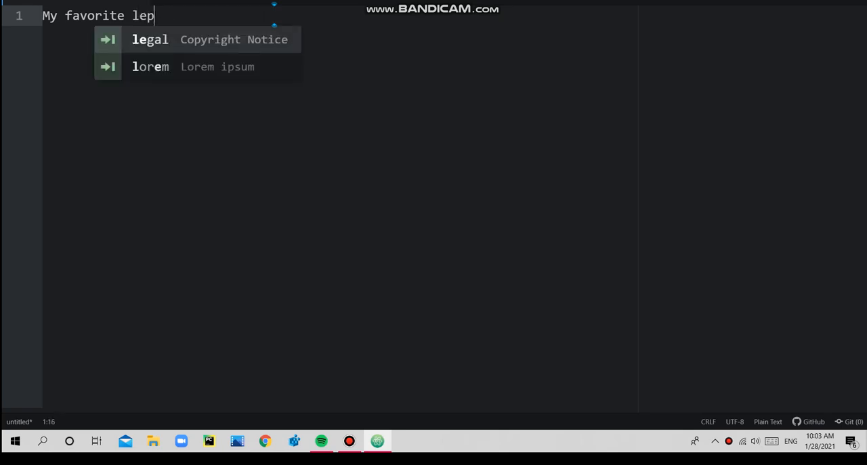
text(oard to catch)
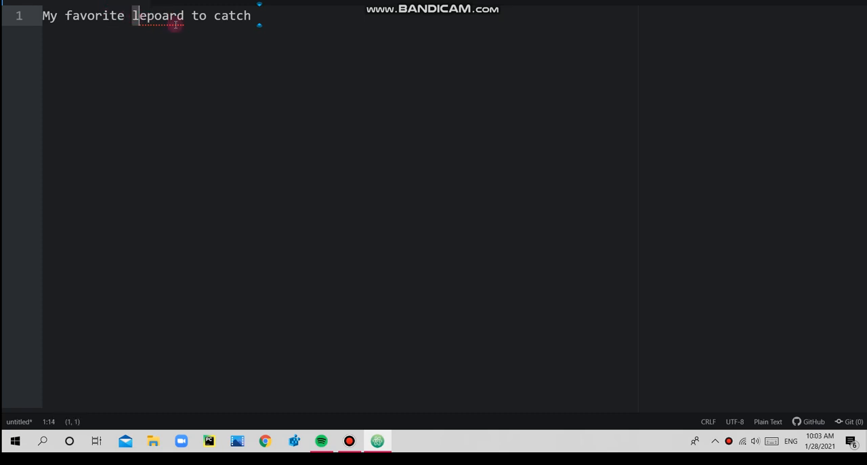
Correct 'lepoard' to 'leopard' and add 'is the' after 'catch'.
double_click(158, 15)
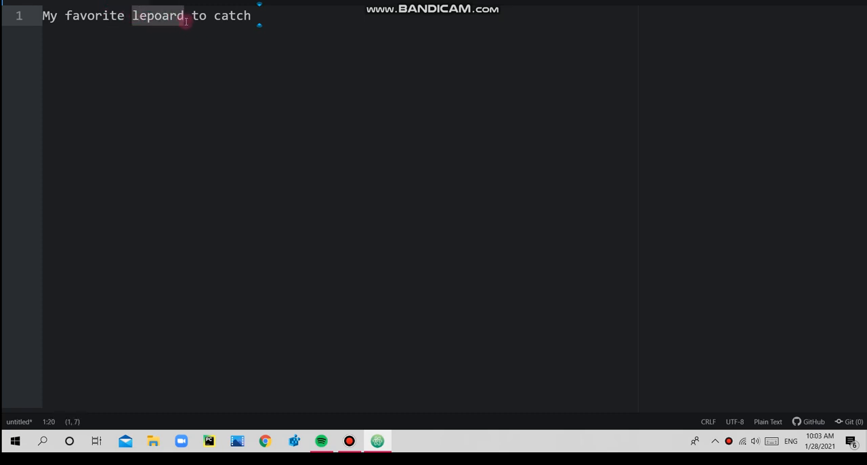
right_click(158, 16)
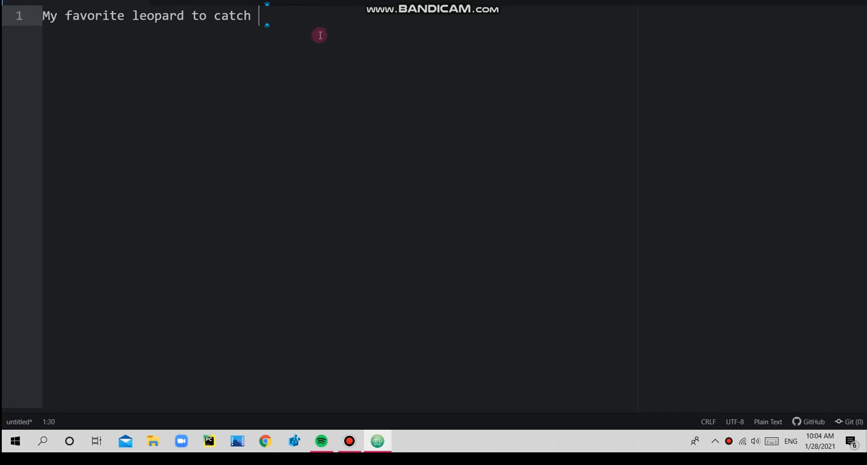
text(is)
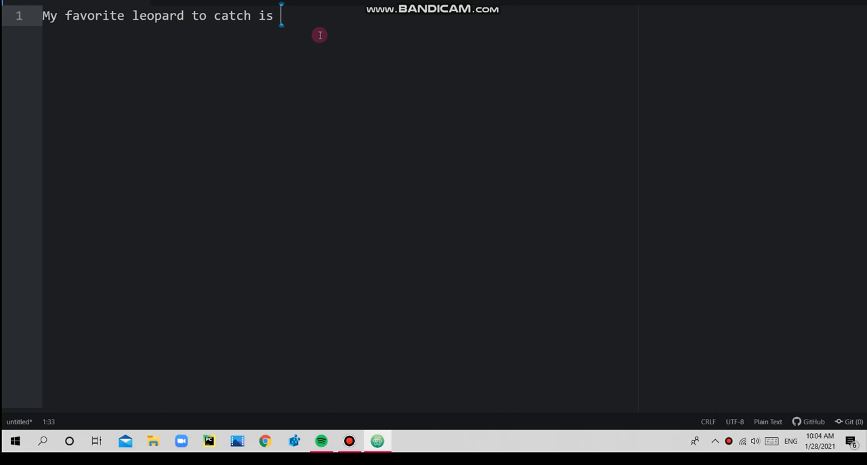
text(thei)
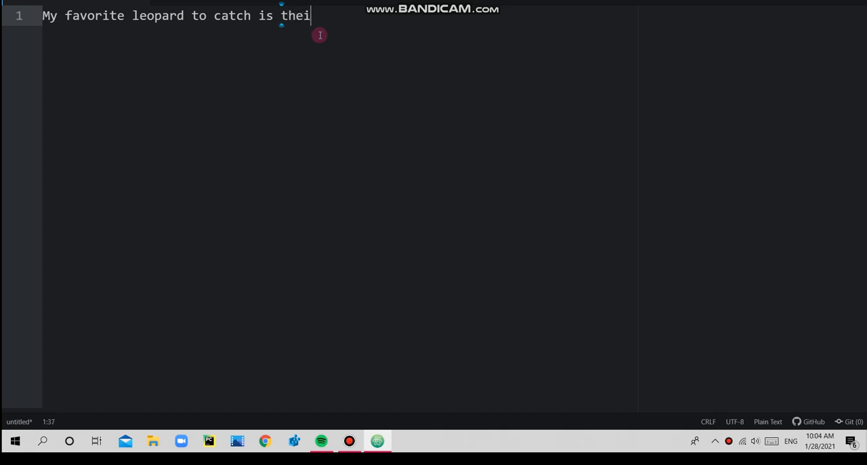
key(Backspace)
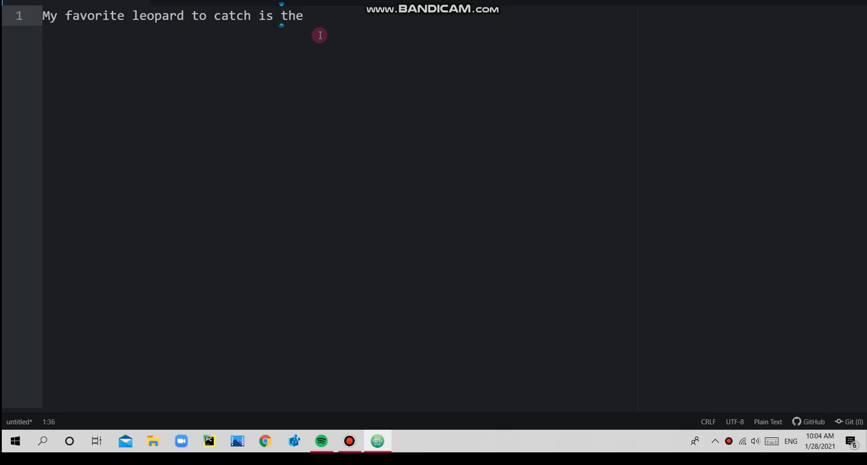
Finish line one with 'hero leopard', fixing typos, and start a second line.
text(hero l)
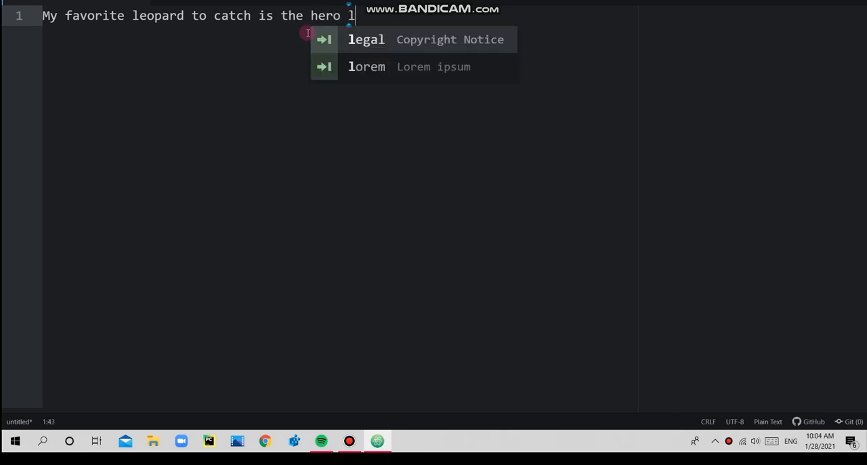
text(epo)
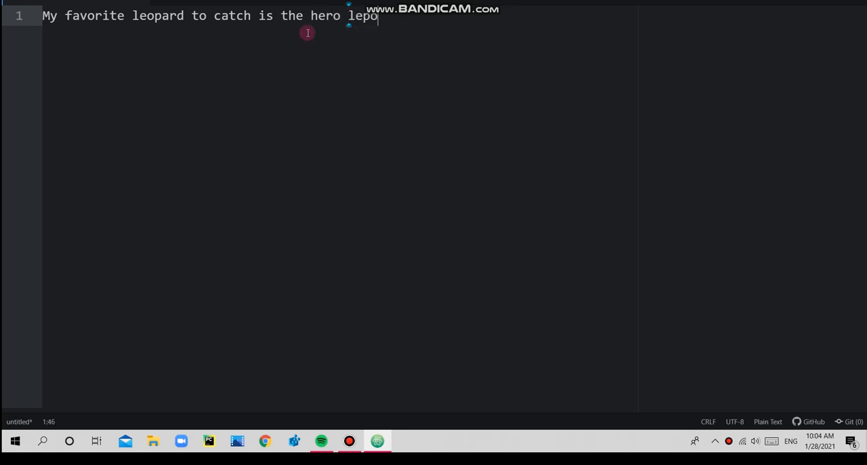
key(Backspace)
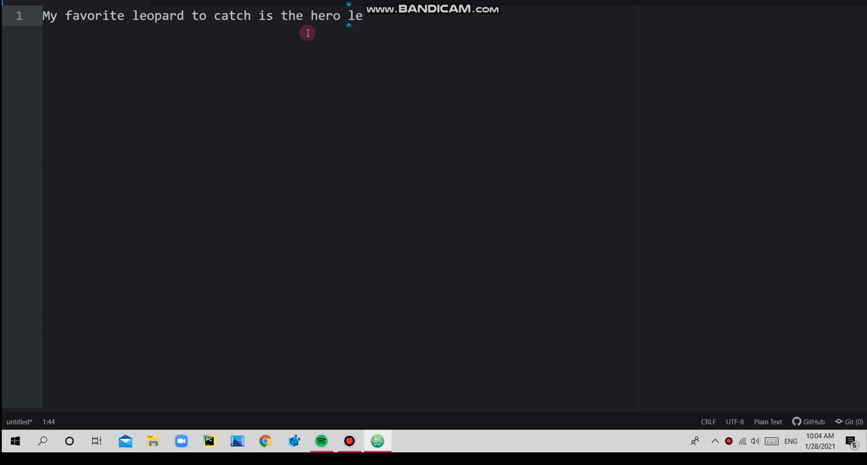
text(opard)
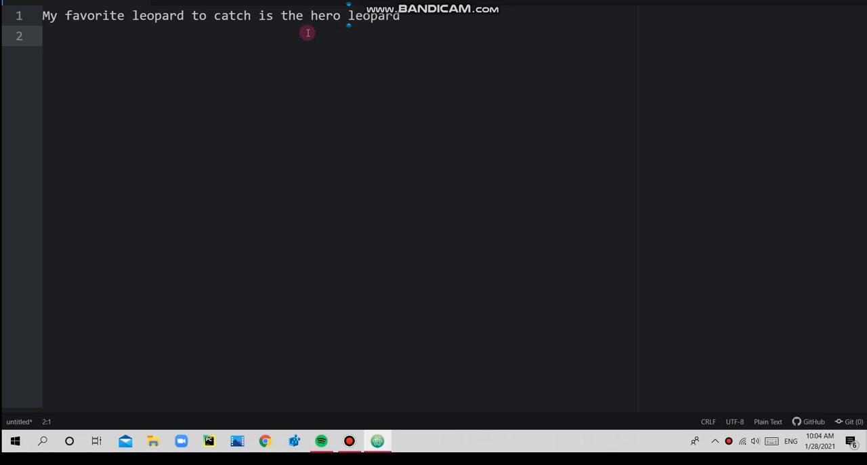
key(backspace)
text(They)
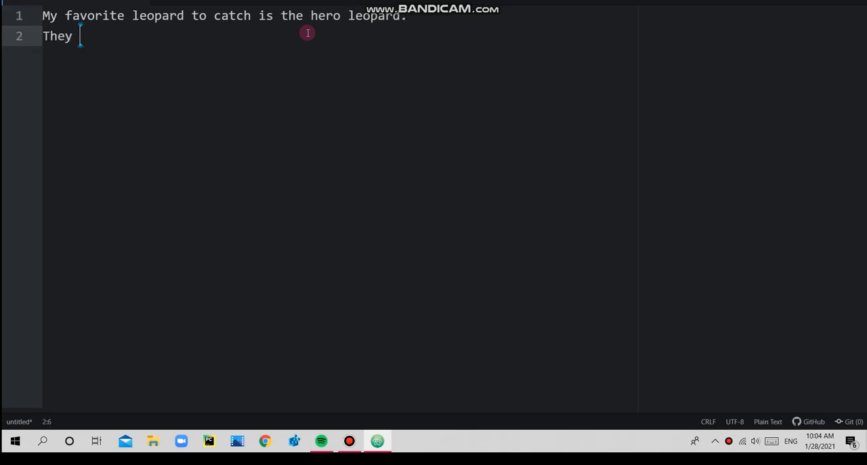
Type 'look very fast and speedy' after 'They', dropping the word 'like'.
text(loo)
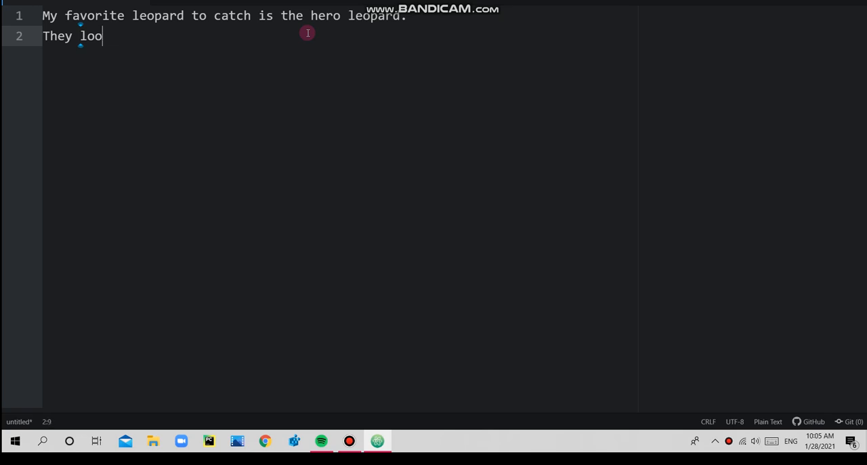
text(k)
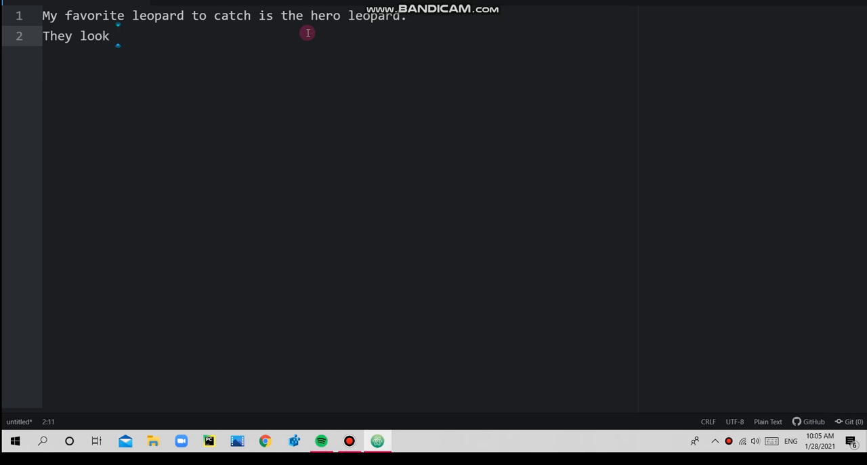
text(like)
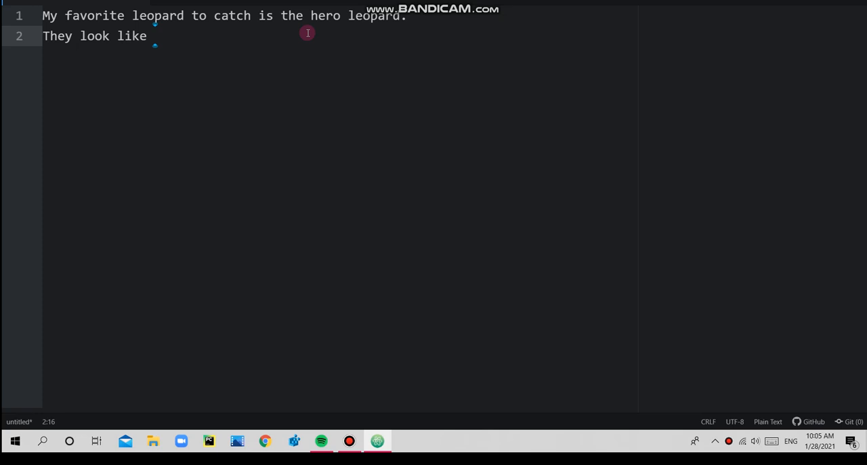
key(BackSpace)
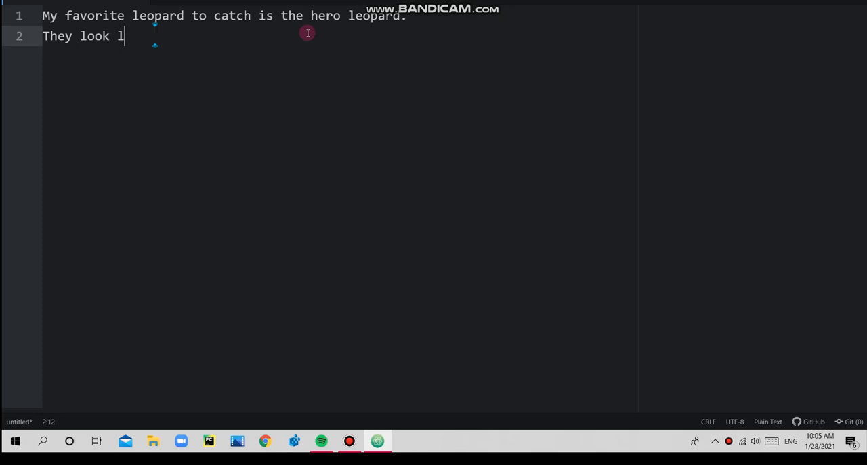
text(ver)
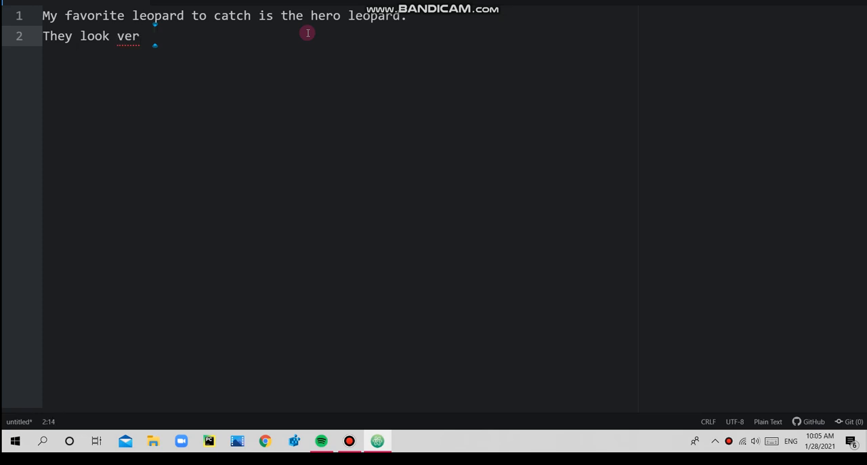
text(y fast)
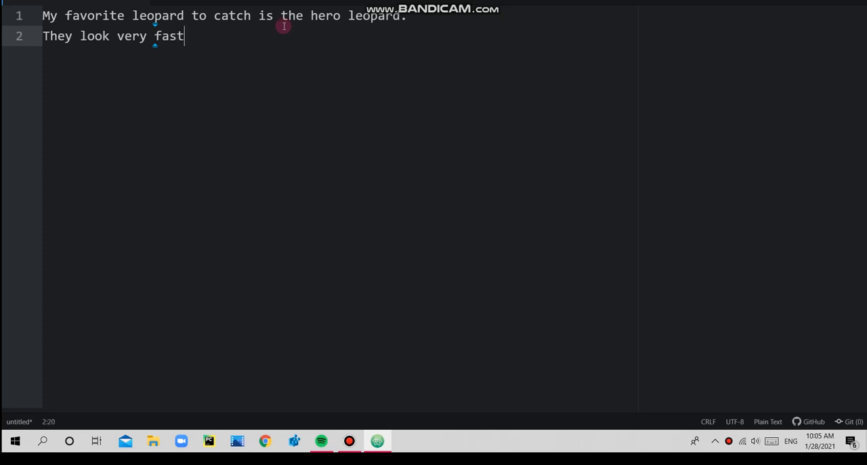
text(" ")
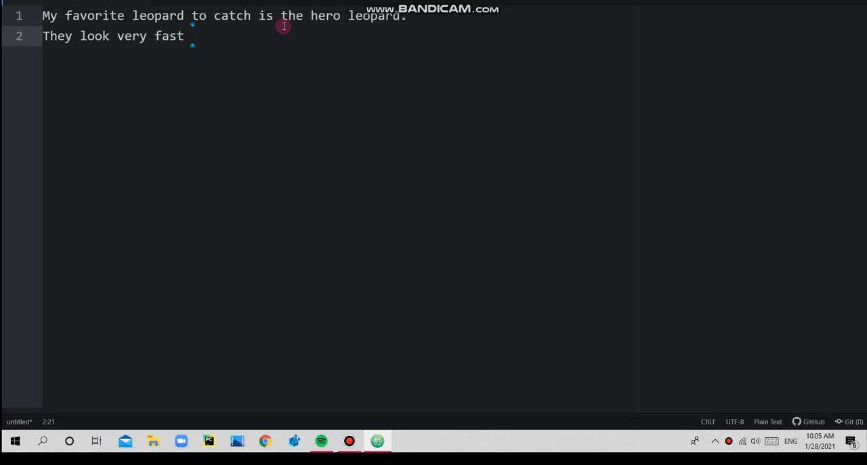
text(and s)
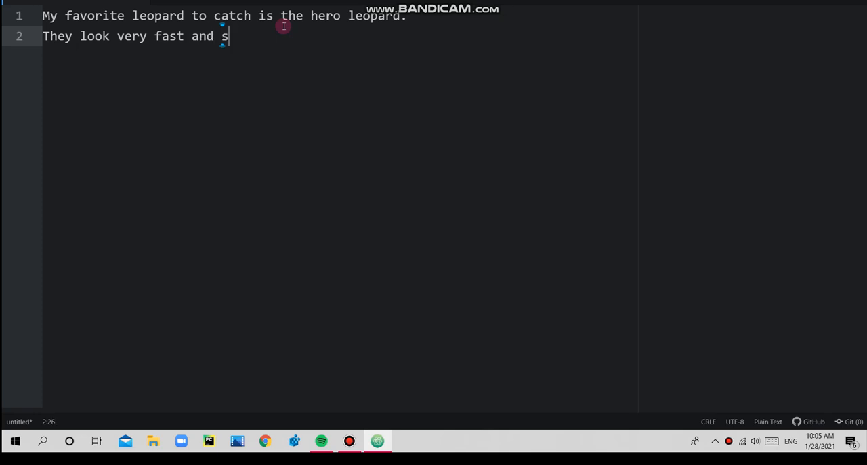
text(peedy)
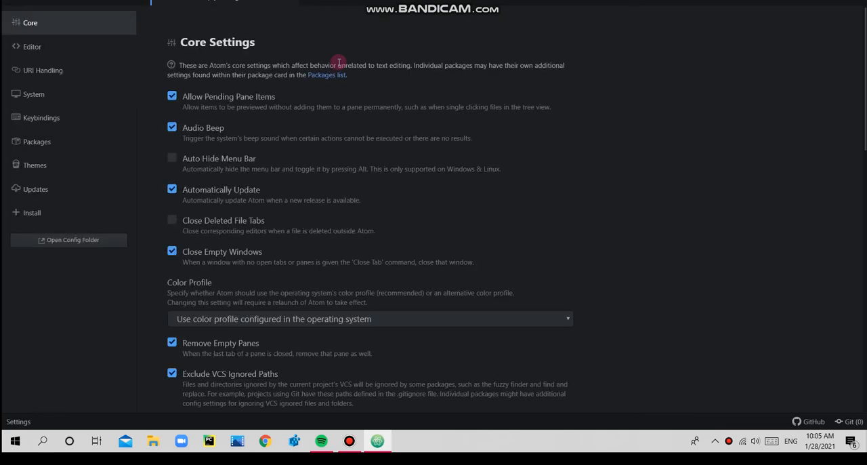
Scroll down through Atom's Core Settings page.
scroll(down, 3)
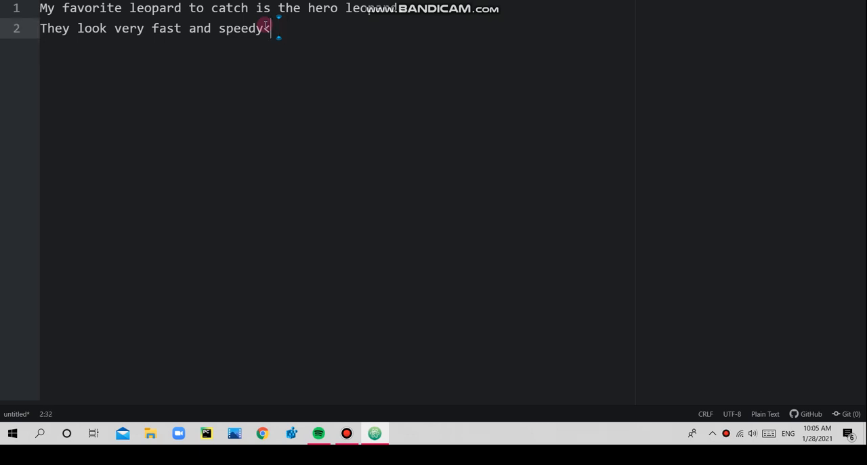
Append ', sound like a superhero demo and' to the end of line two.
text(,)
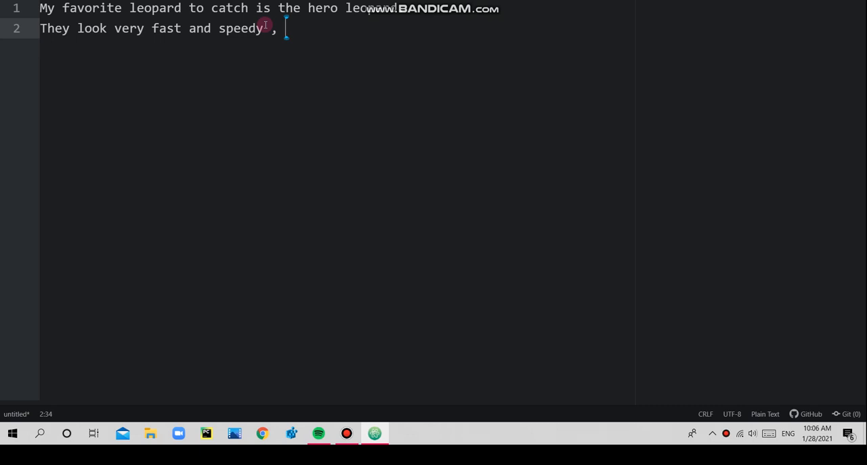
text(sound lo)
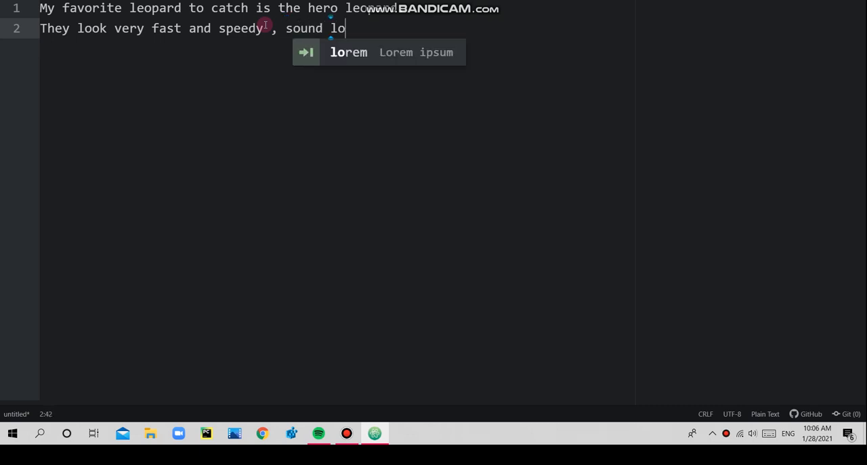
text(i)
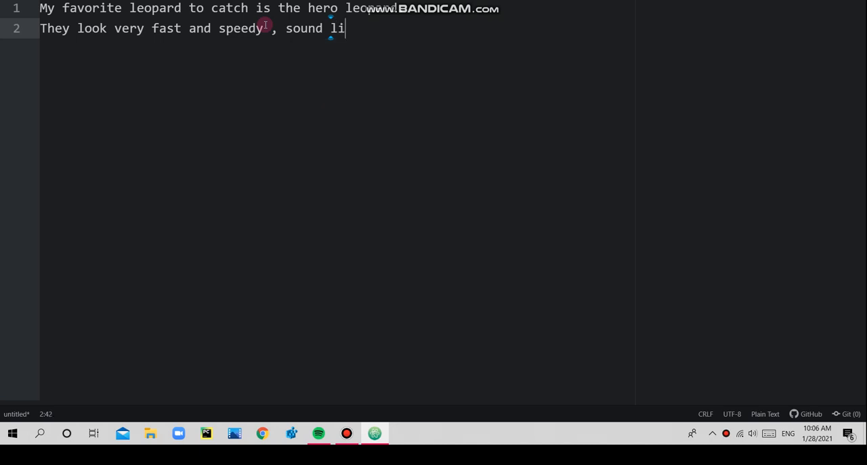
text(ke)
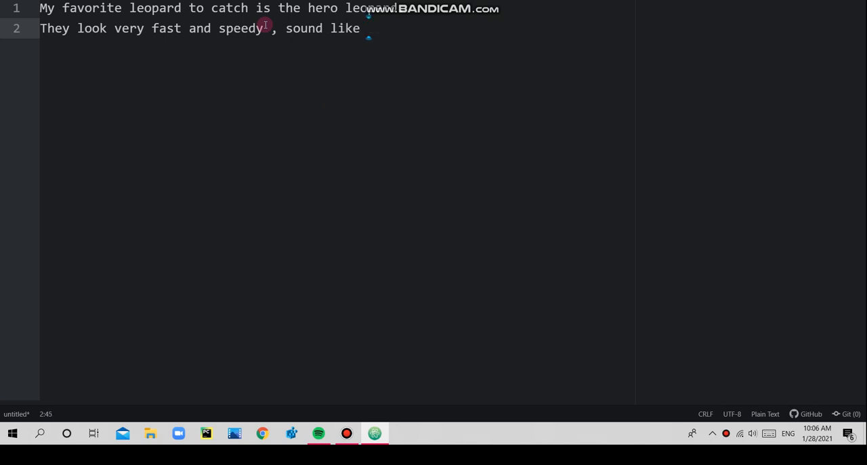
text(a su)
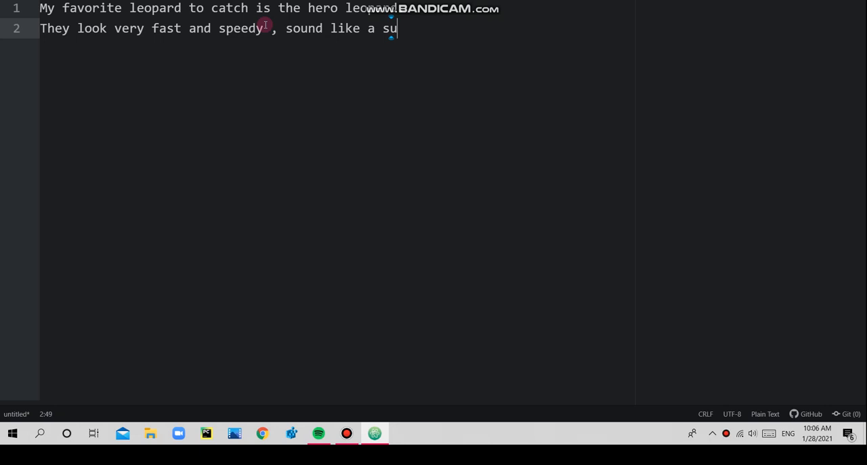
text(perher)
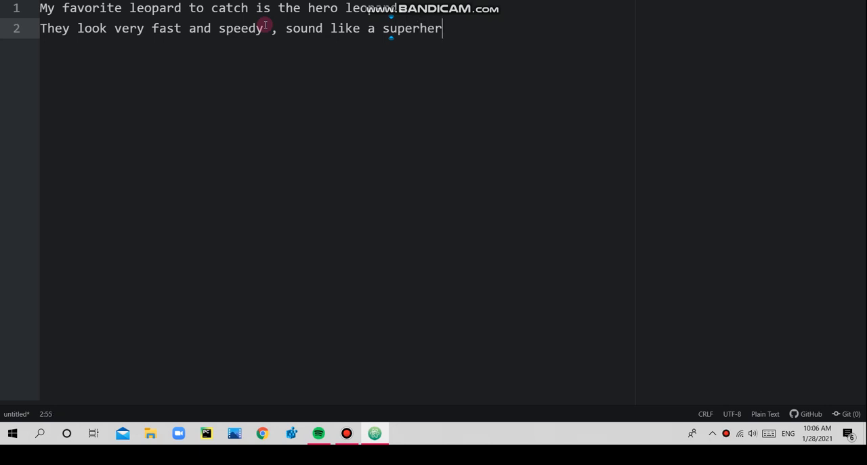
text(de)
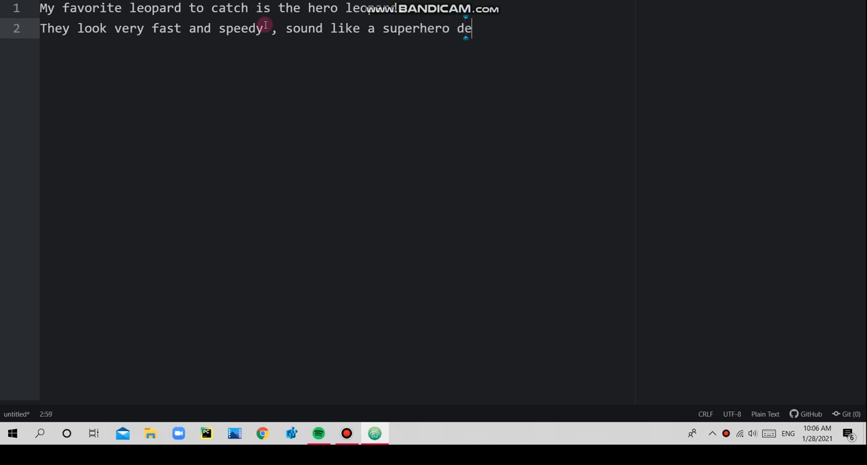
text(mo)
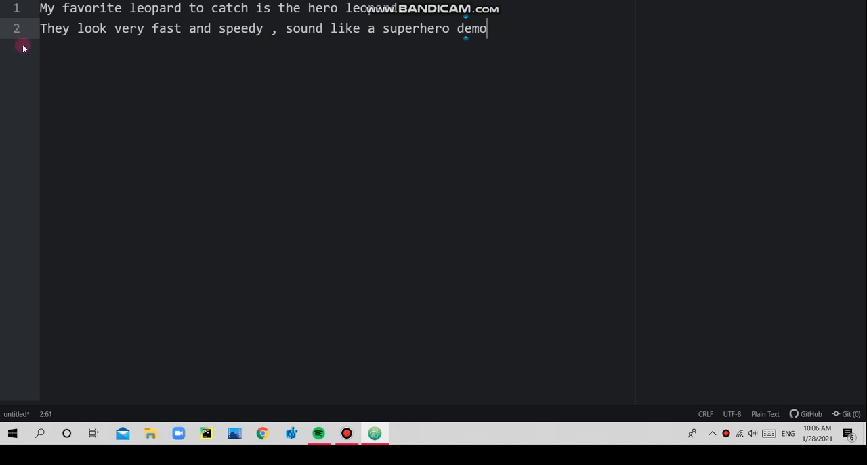
text(and)
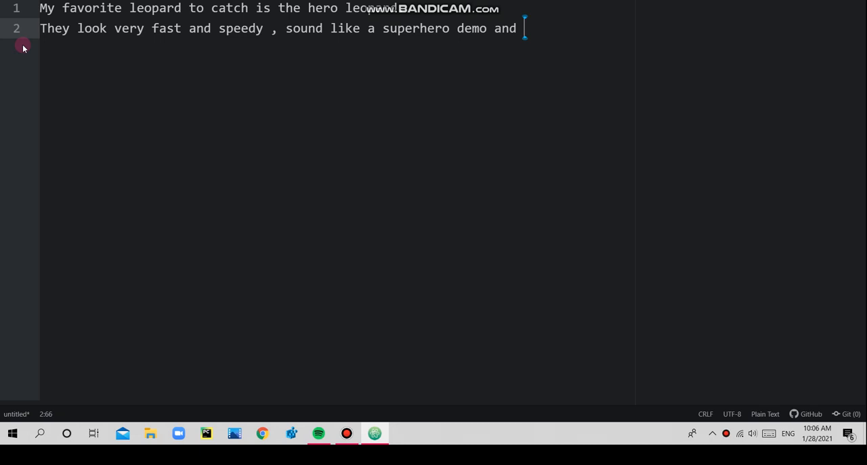
Replace the premature 'ha' with 'they are happy and brave'.
text(happy a)
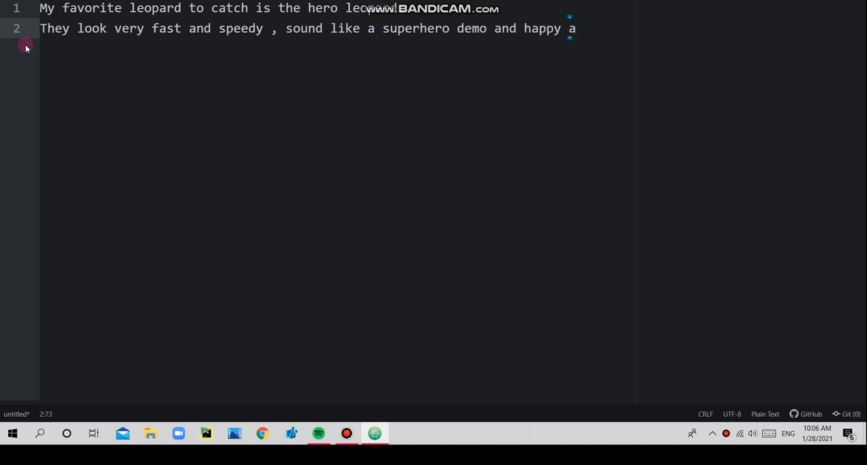
key(BackSpace)
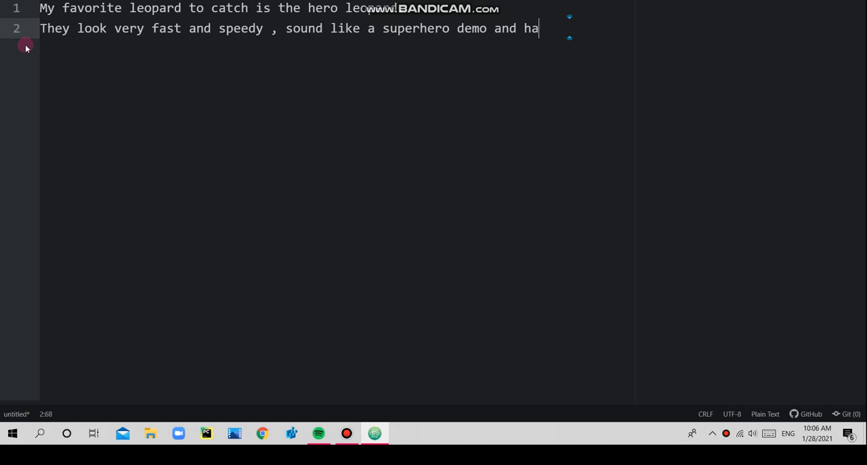
key(BackSpace)
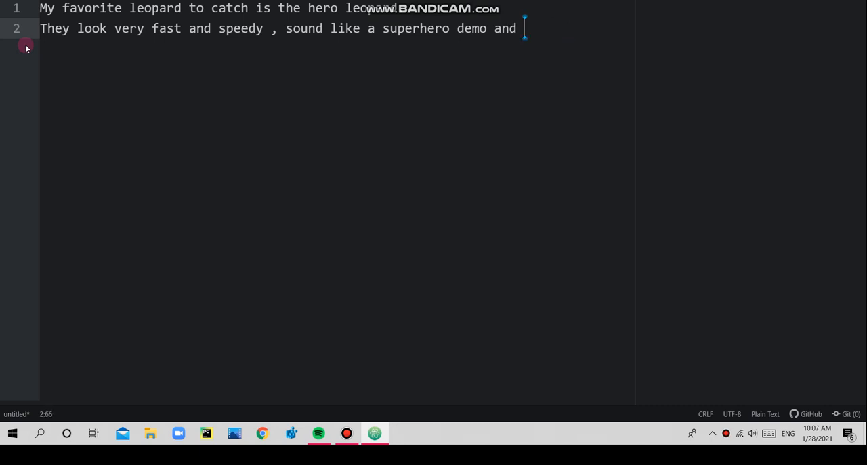
text(they are h)
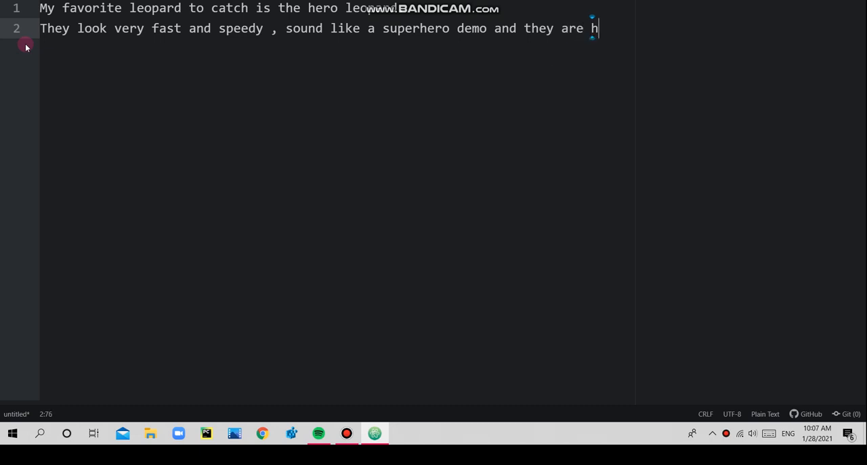
text(appy)
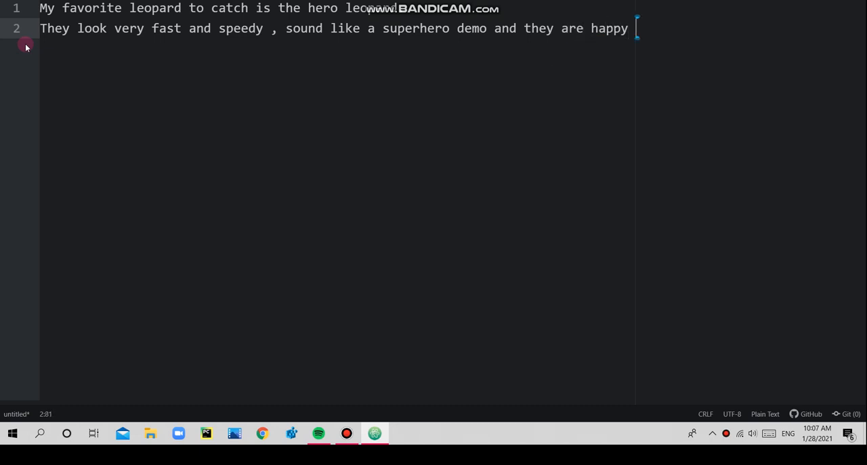
text(and)
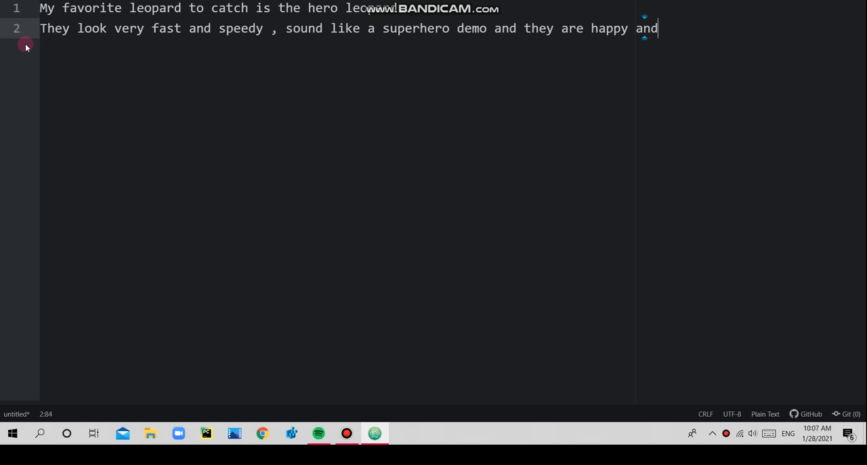
text(brave)
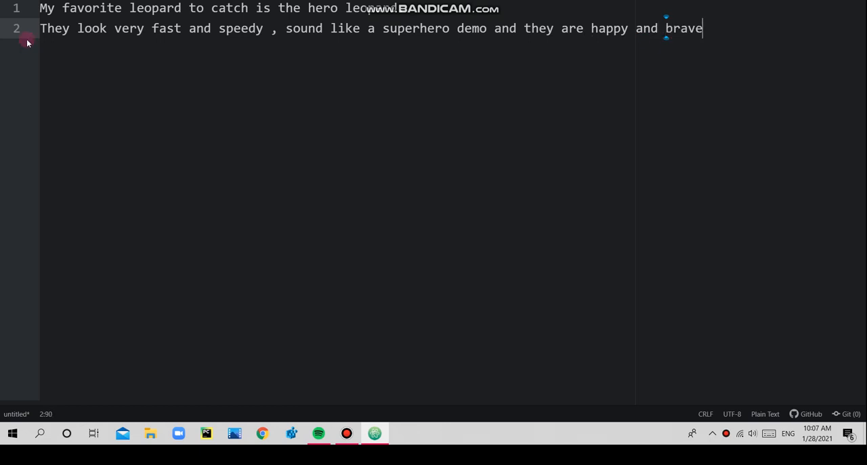